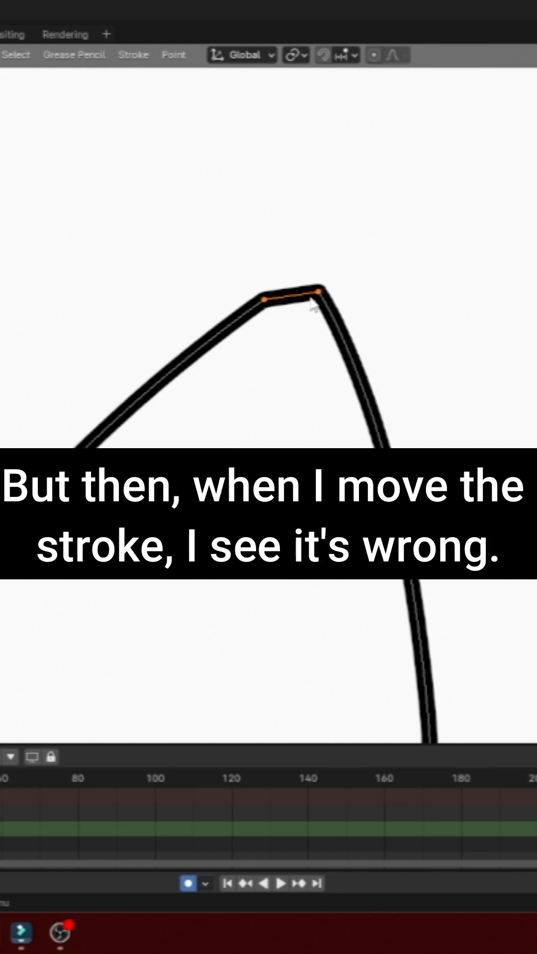
Drag the short top stroke upward to reveal it is not connected to the drawing.
{"action": "left_click_drag", "start_coordinate": [286, 303], "coordinate": [286, 236]}
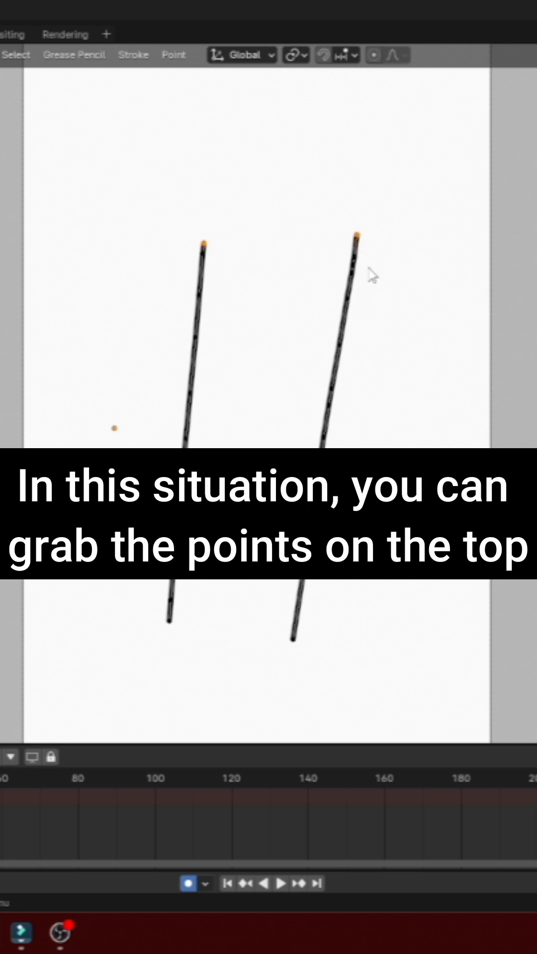
Join the two upright strokes at their selected bottom endpoints with Ctrl+J.
{"action": "key", "text": "ctrl+j"}
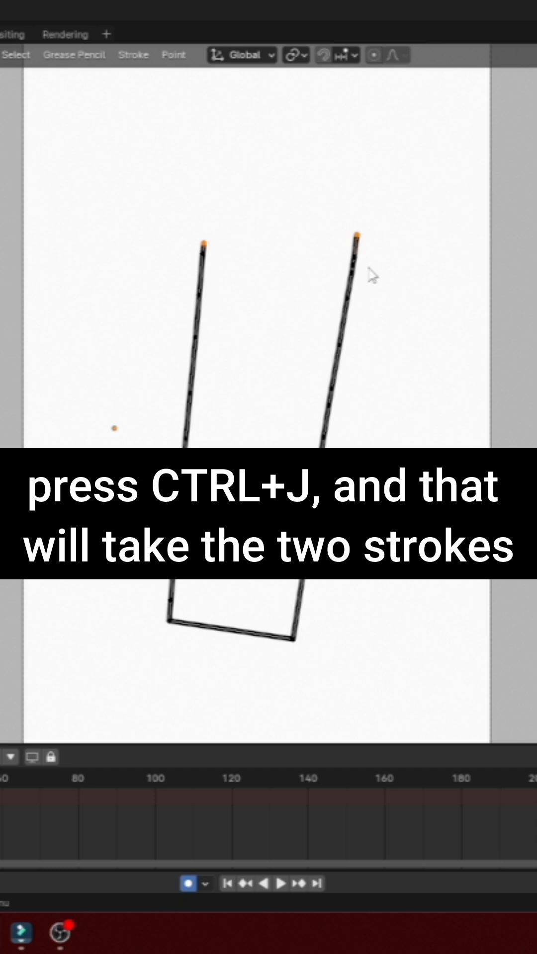
{"action": "mouse_move", "coordinate": [328, 263]}
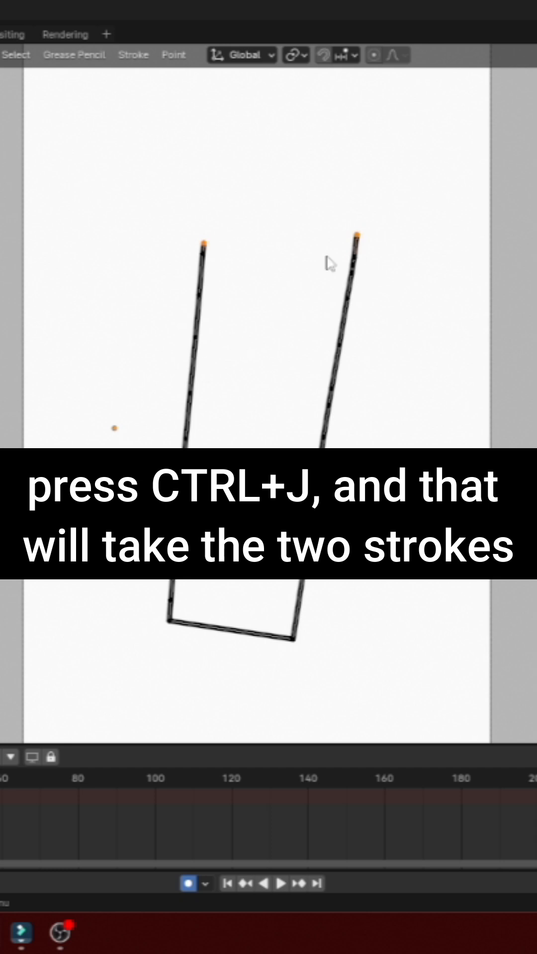
{"action": "key", "text": "ctrl+j"}
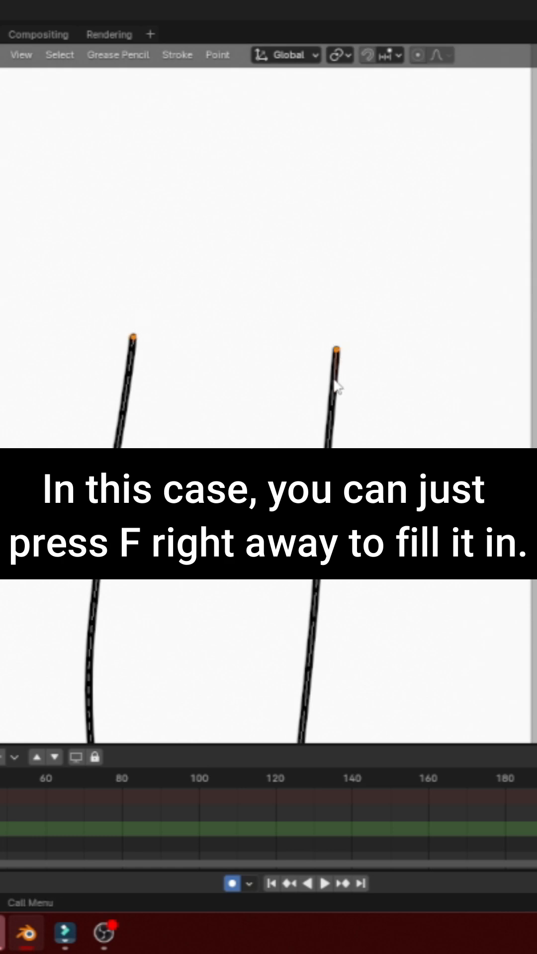
Fill a straight segment between the two selected top endpoints with F.
{"action": "key", "text": "f"}
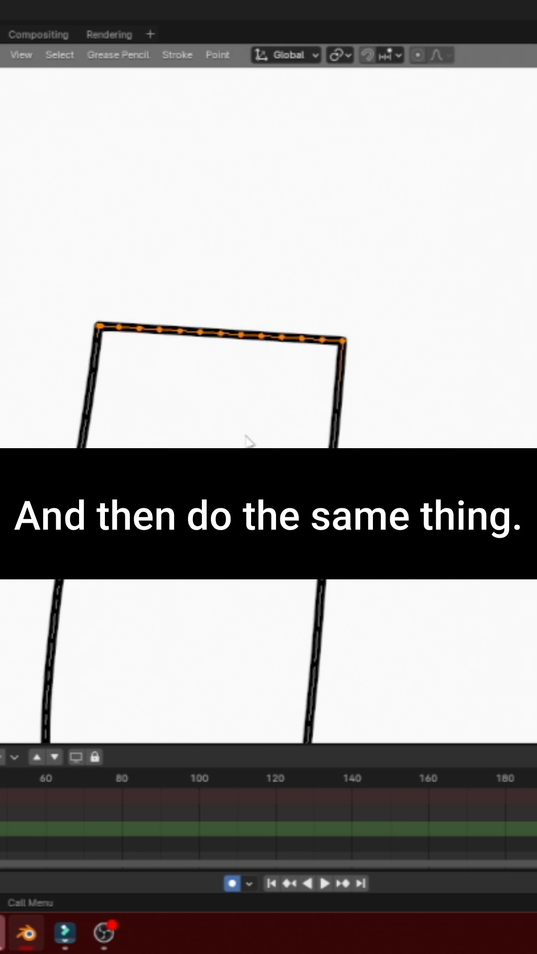